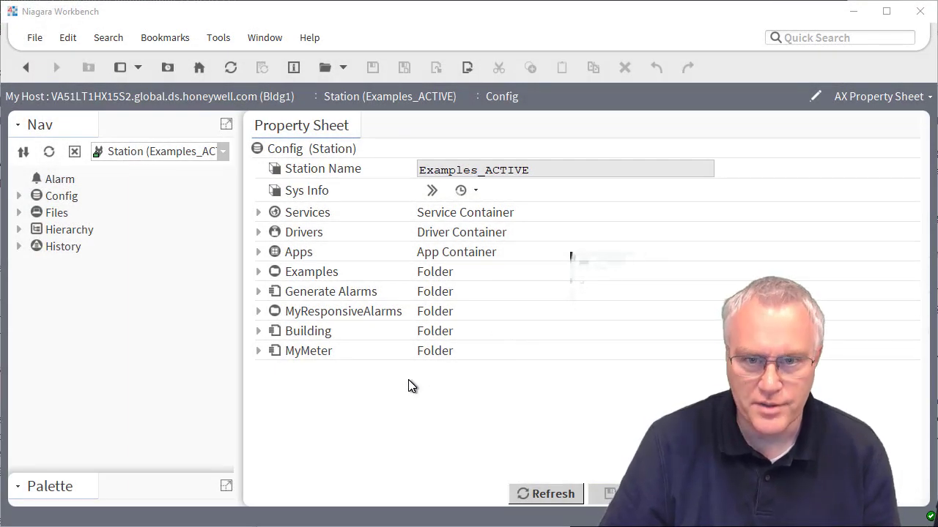
mouse_move(416, 387)
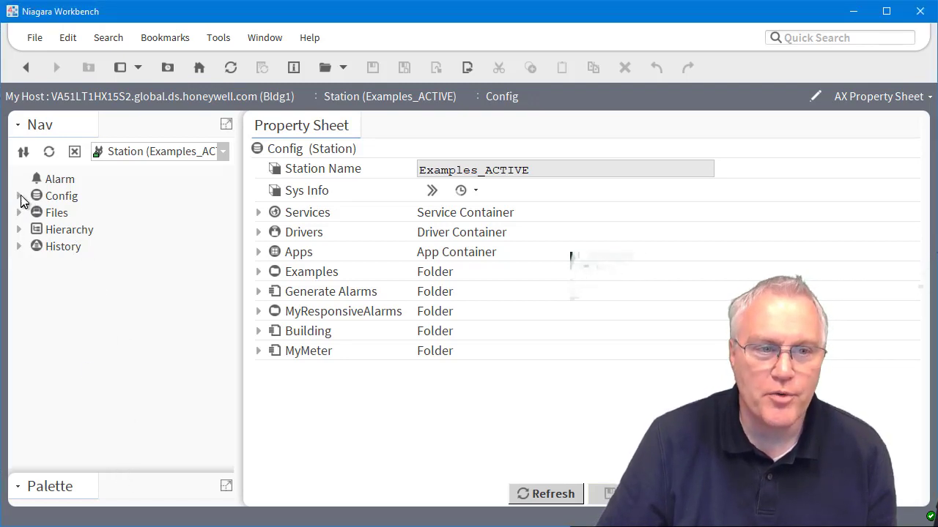
Step: Root the Nav tree at Config > Services via Go Into and select AnalyticService
click(20, 197)
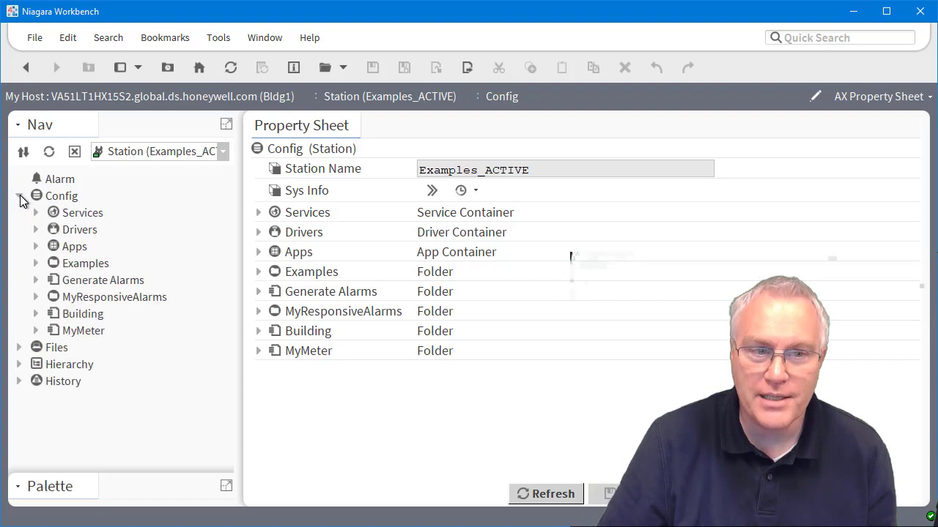
click(35, 213)
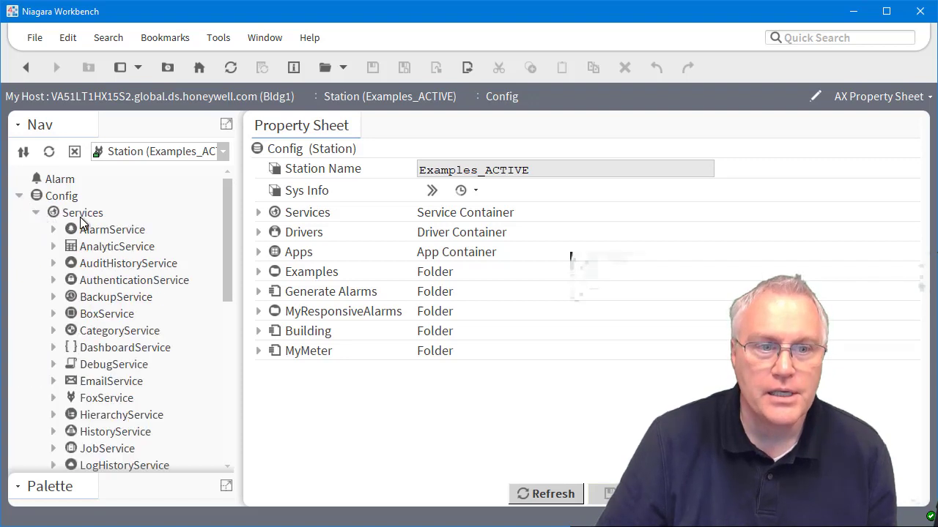
right_click(82, 211)
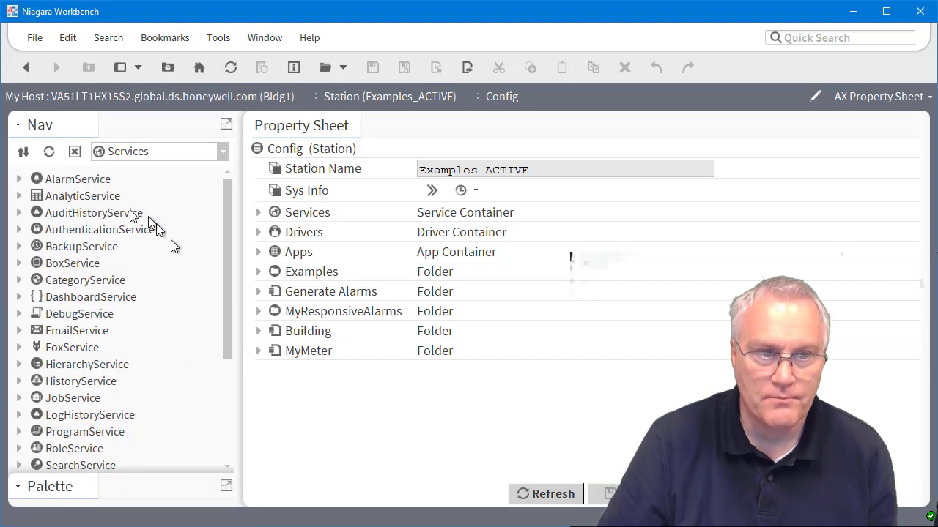
click(82, 197)
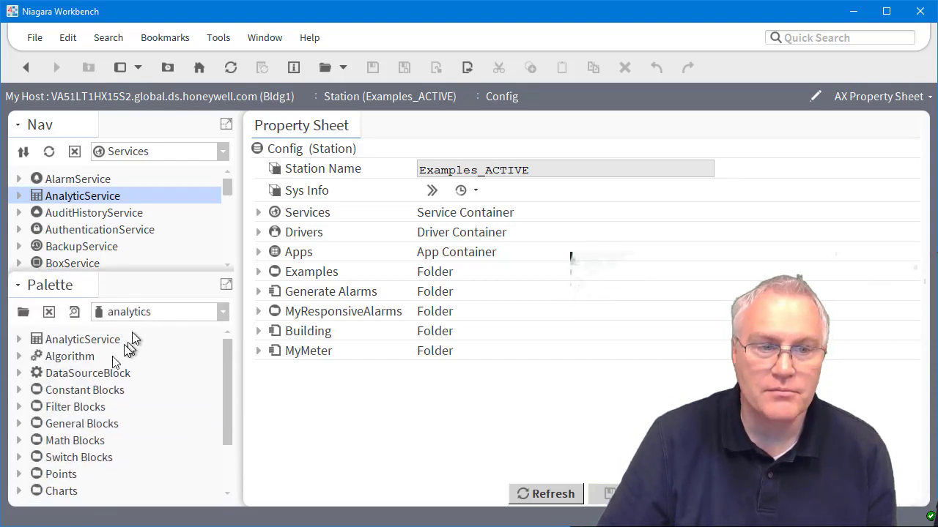
click(82, 338)
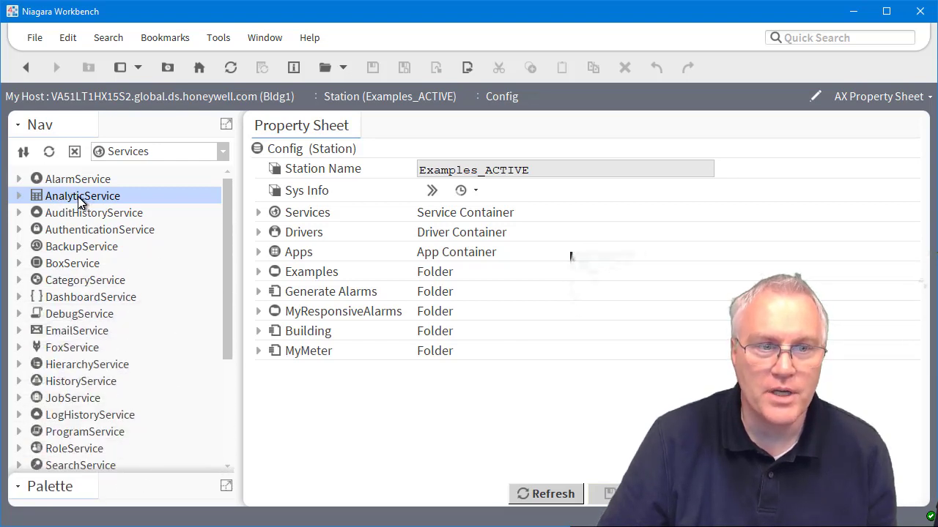
Step: Bring up the AX Property Sheet of AnalyticService from its context menu
right_click(82, 196)
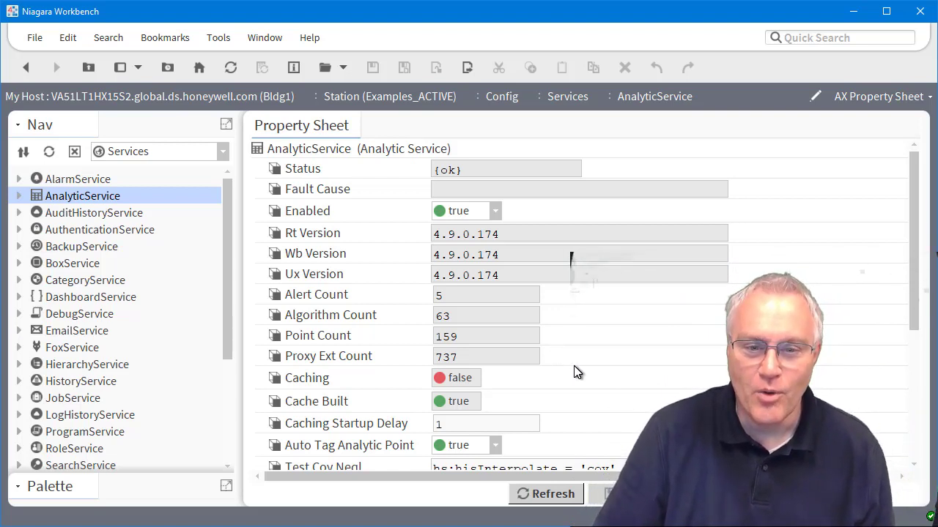
mouse_move(592, 358)
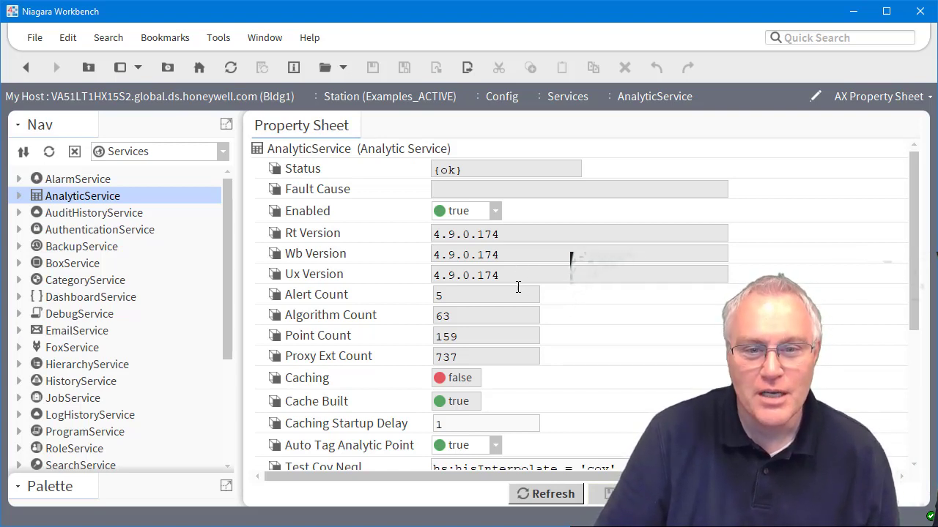
mouse_move(388, 299)
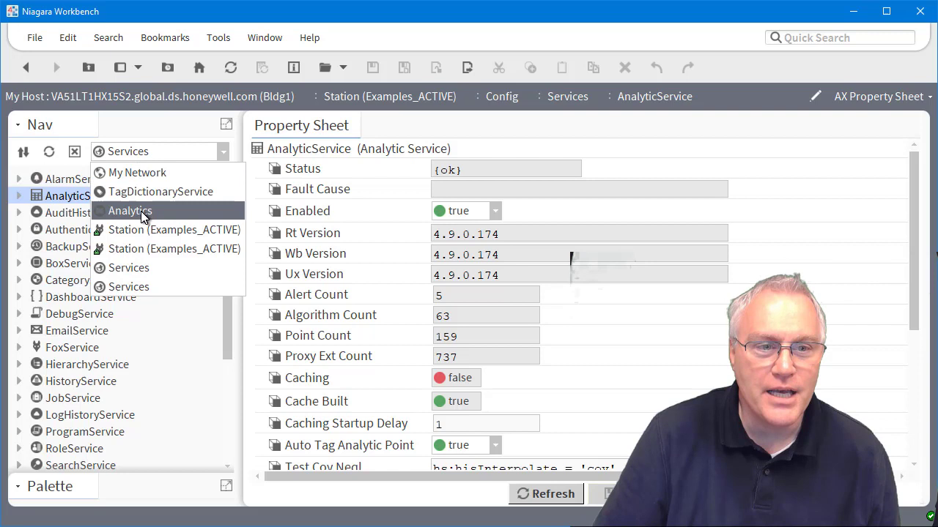
mouse_move(135, 275)
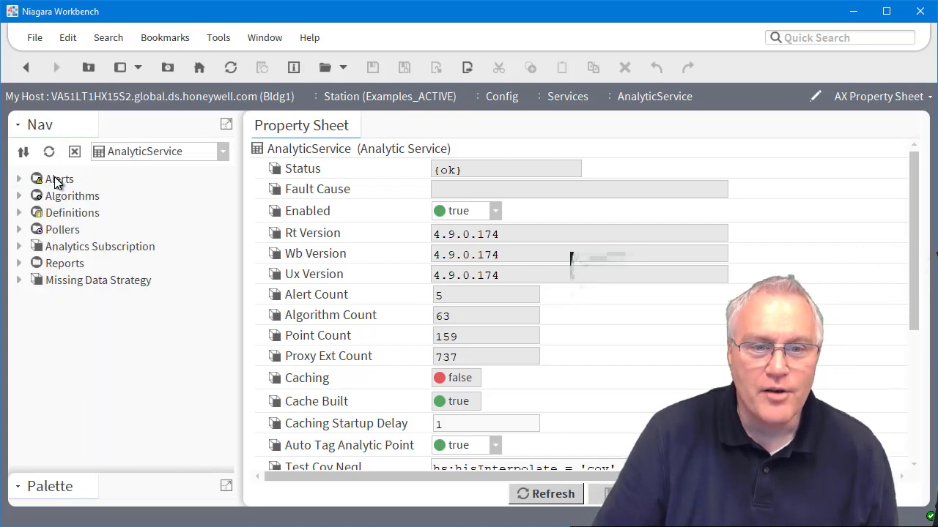
mouse_move(81, 204)
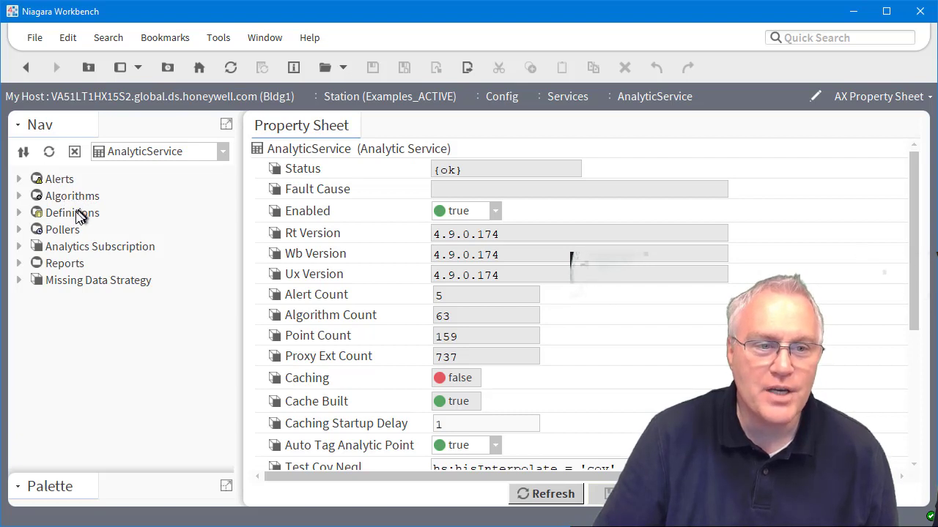
mouse_move(81, 234)
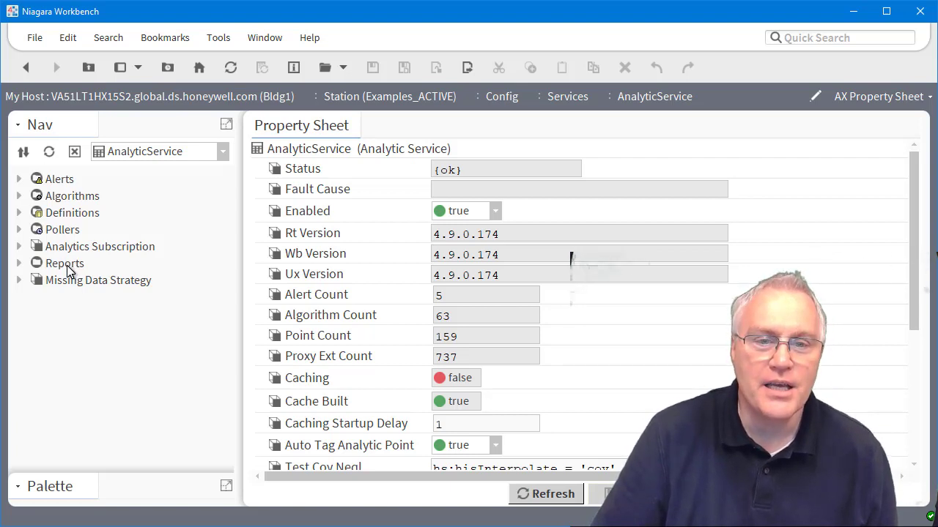
Step: Show the AnalyticService Reports list of 10 saved reports, then root the Nav tree back at Services
click(64, 263)
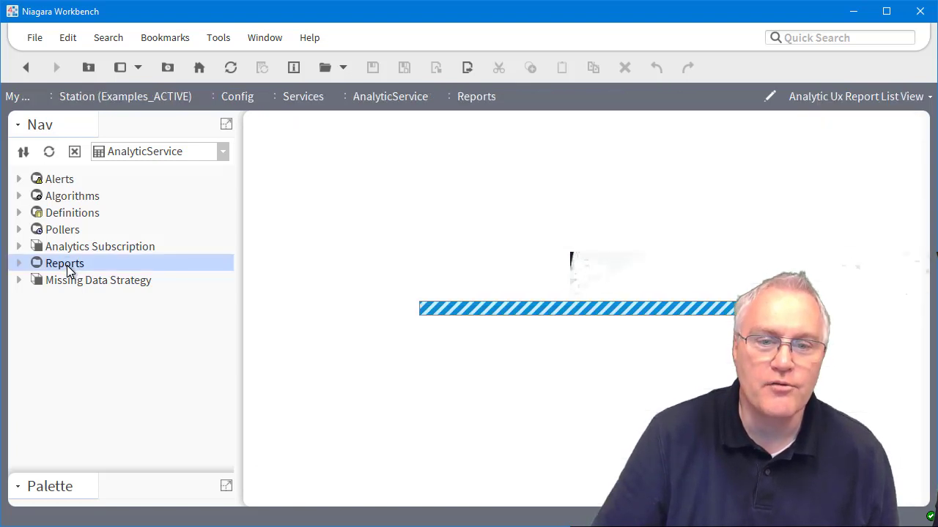
click(65, 264)
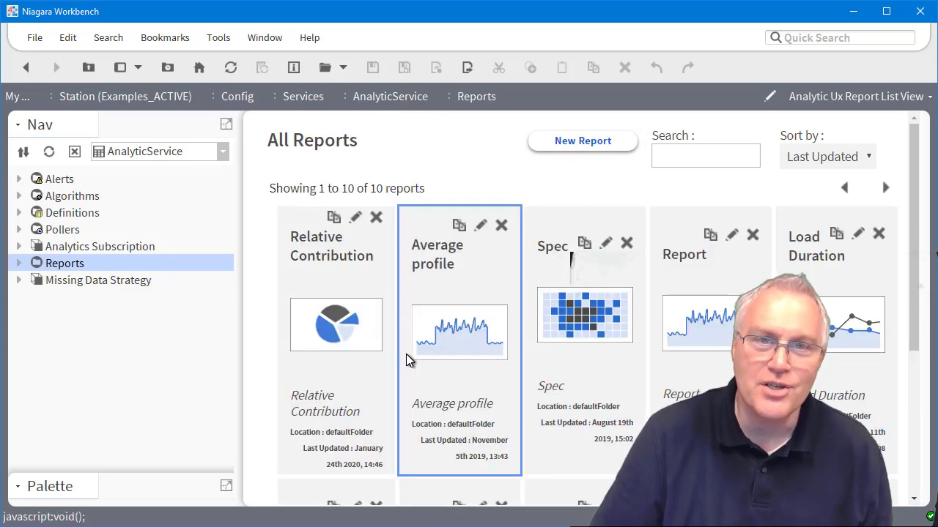
click(336, 325)
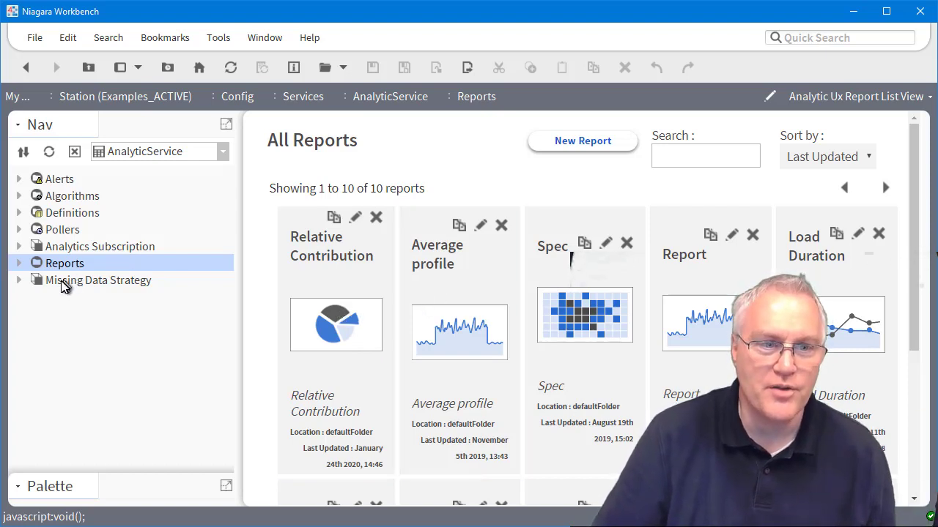
click(97, 280)
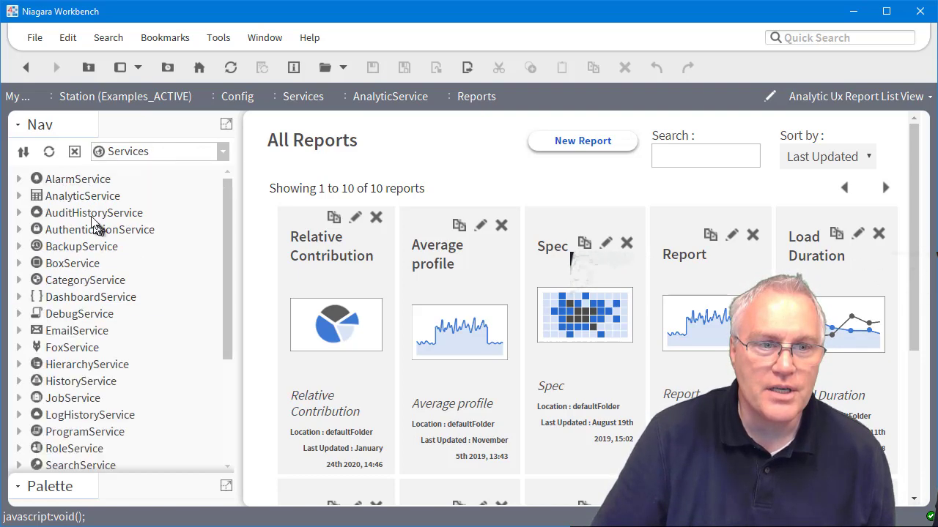
right_click(82, 197)
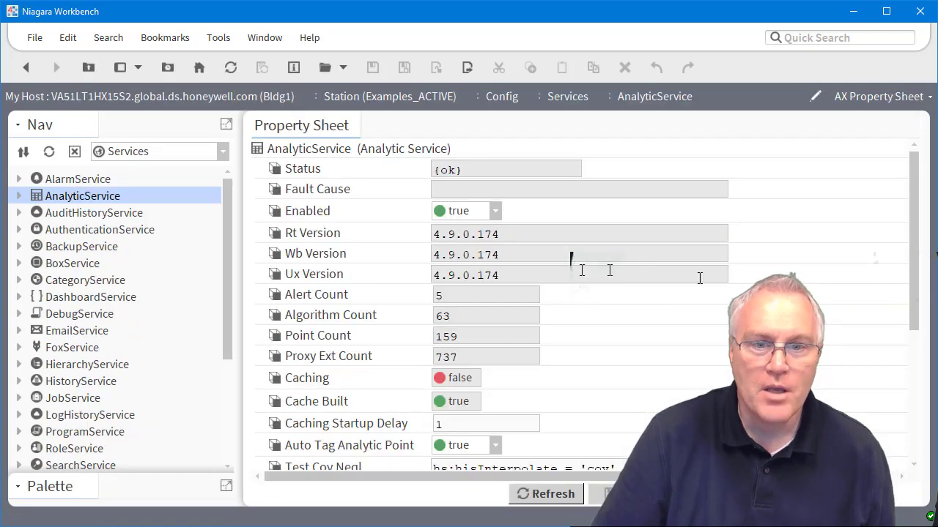
scroll(down, 3)
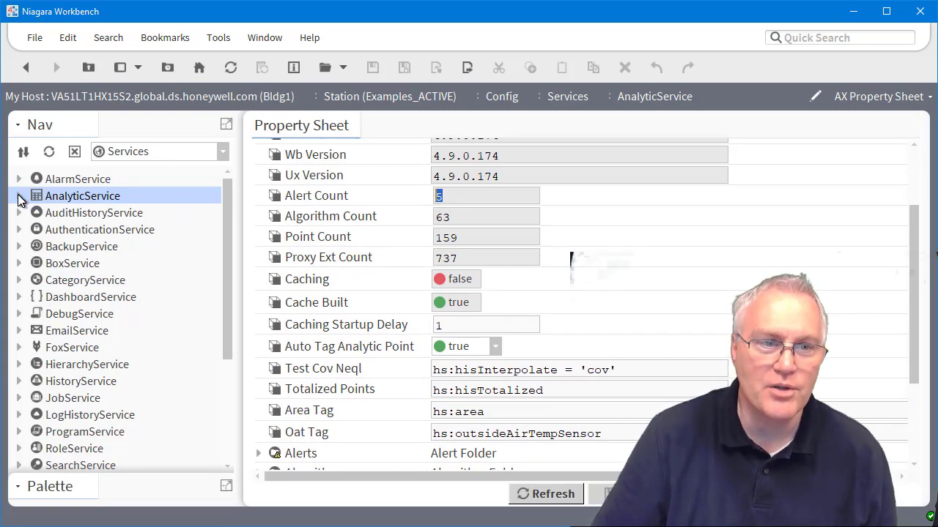
click(20, 197)
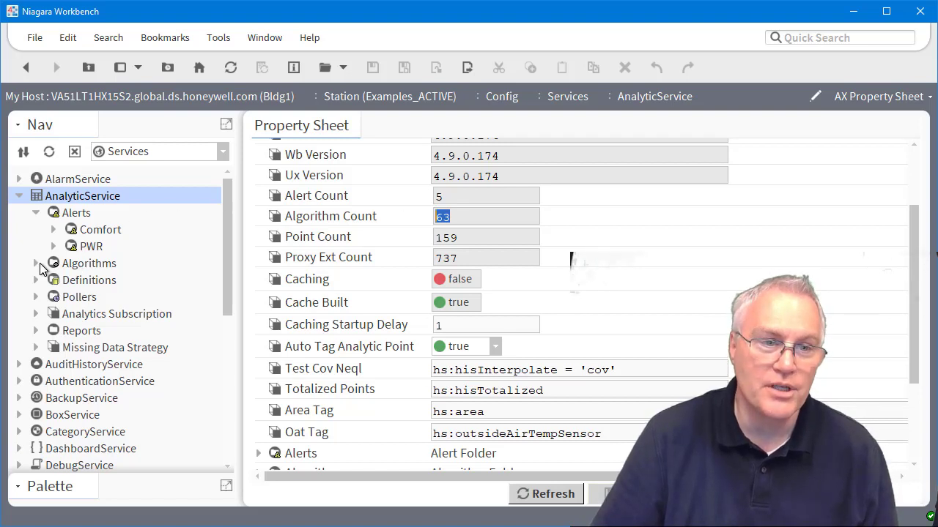
click(35, 264)
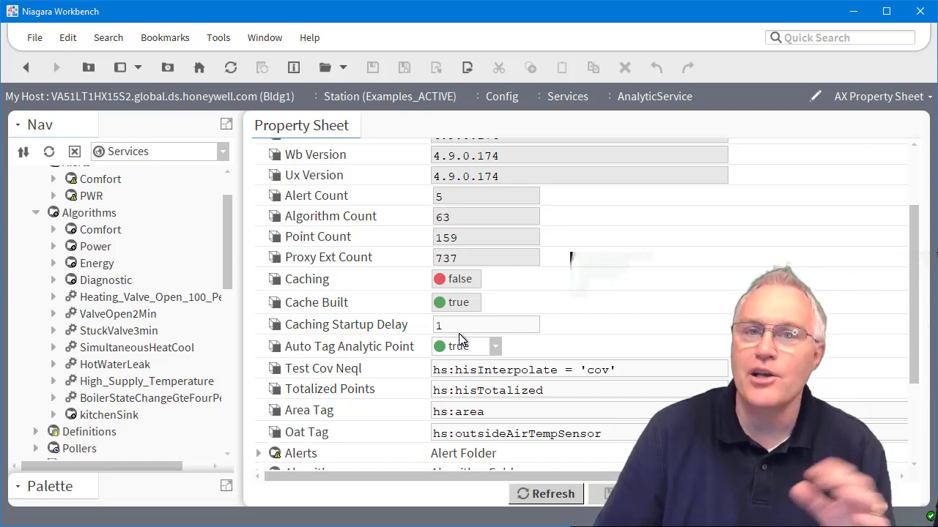
mouse_move(498, 235)
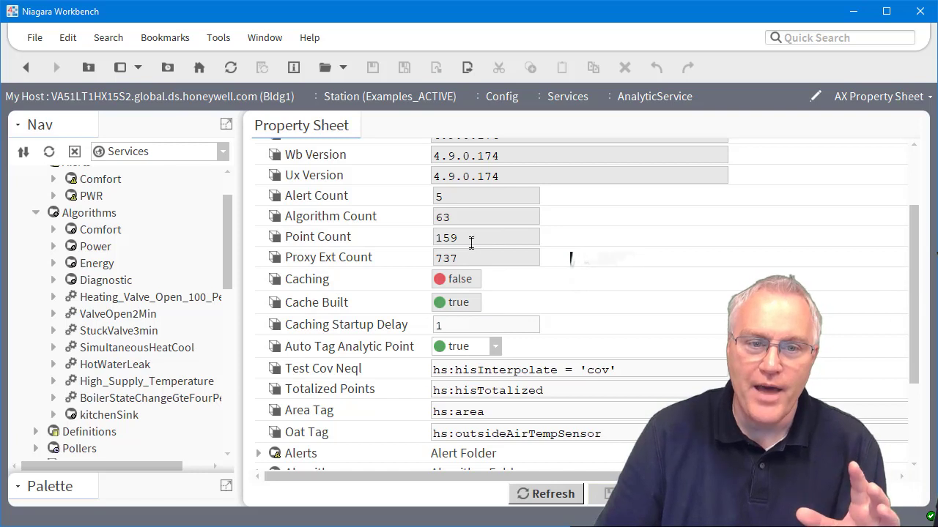
double_click(446, 237)
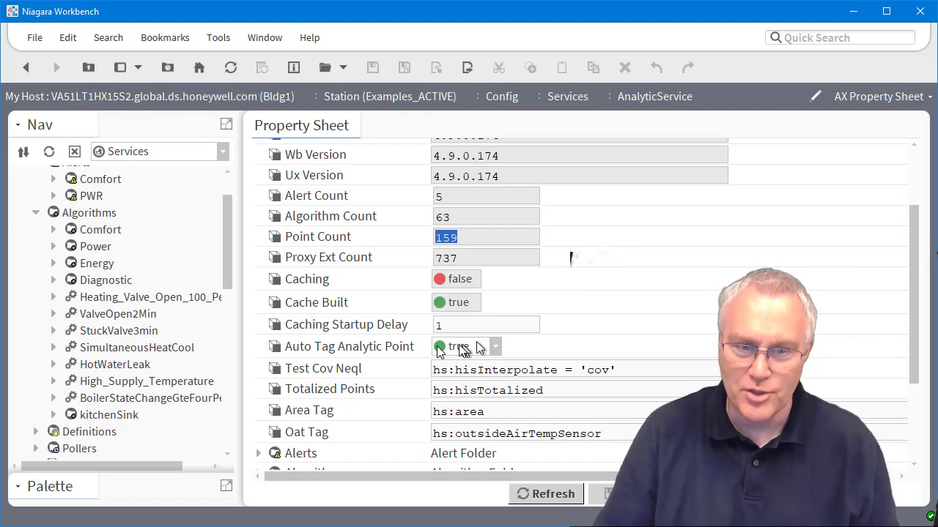
mouse_move(354, 356)
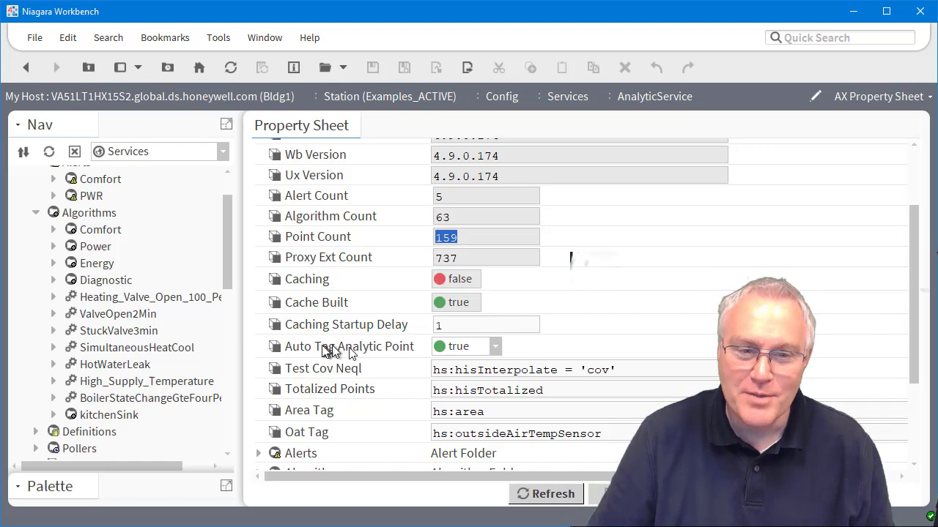
mouse_move(393, 349)
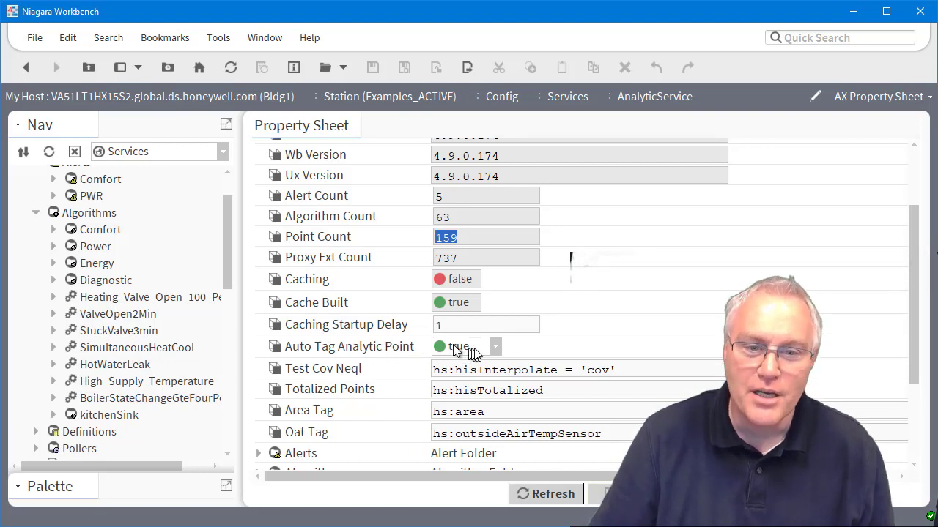
scroll(down, 3)
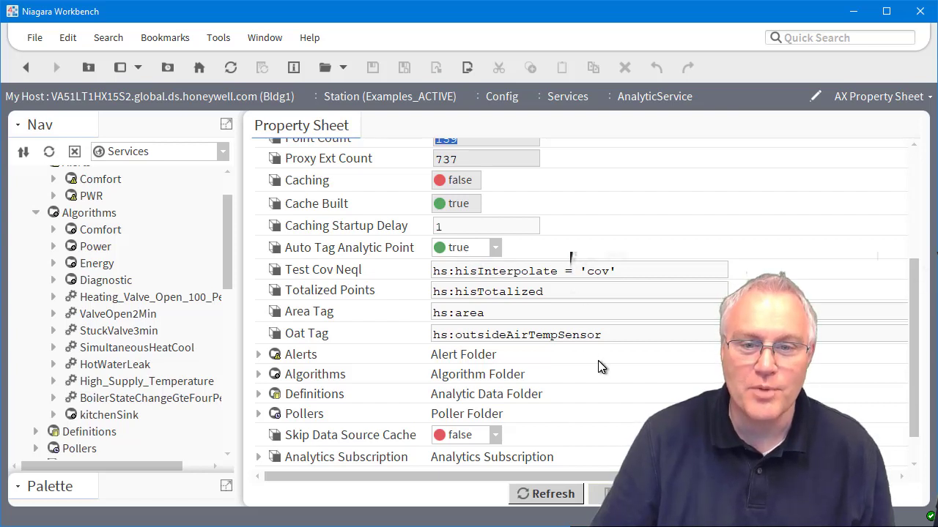
mouse_move(352, 277)
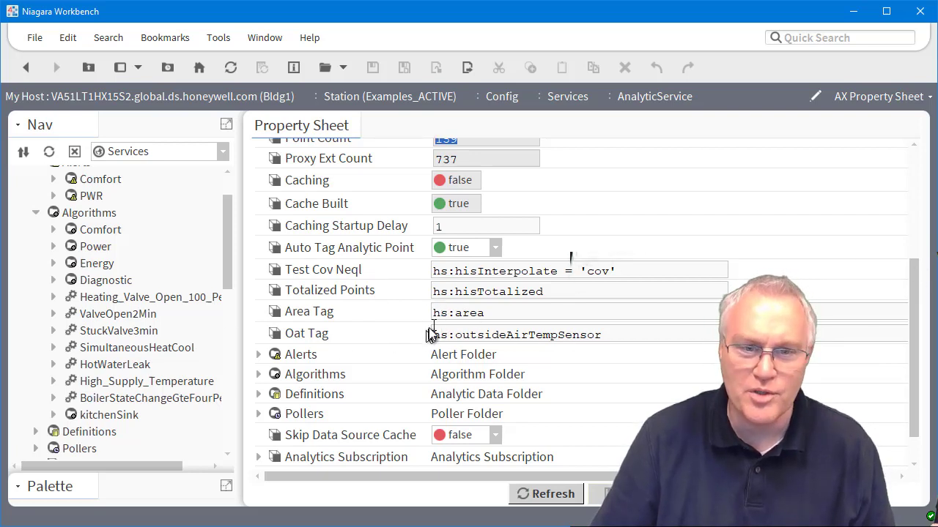
mouse_move(460, 328)
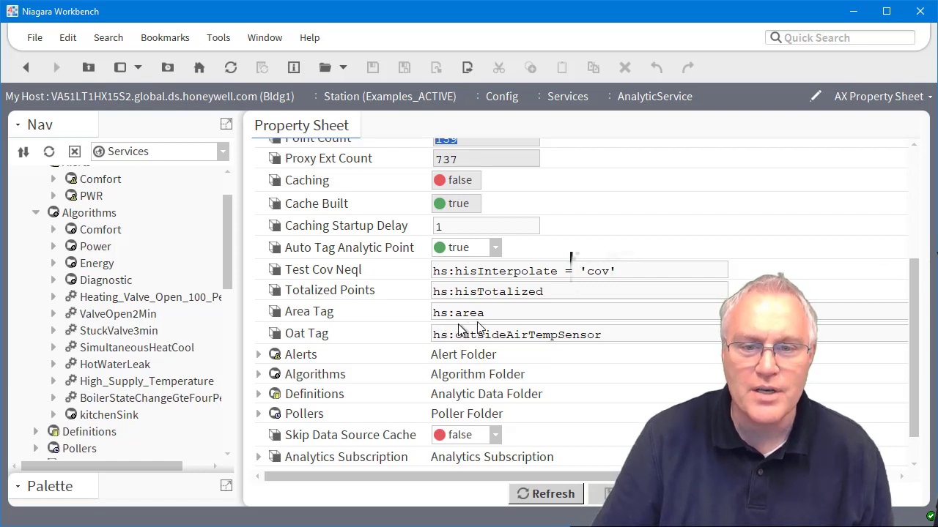
mouse_move(531, 328)
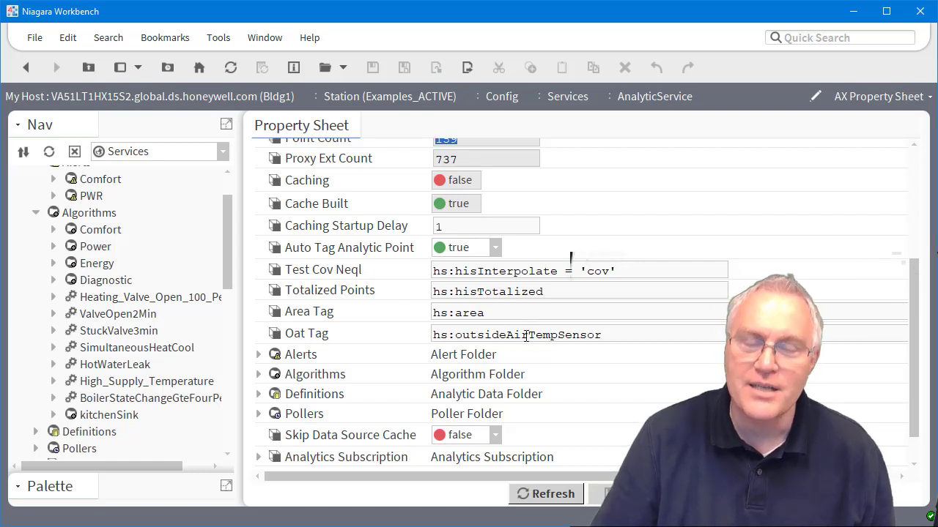
scroll(down, 3)
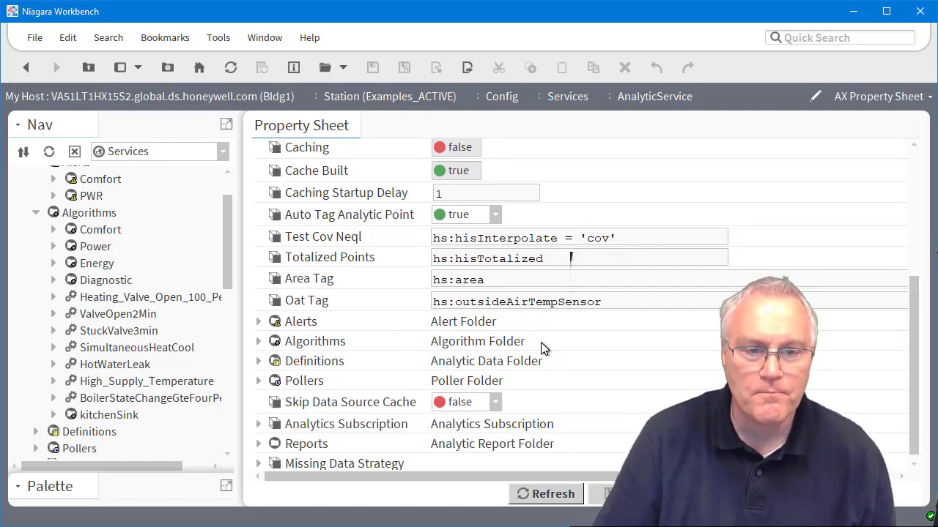
mouse_move(313, 360)
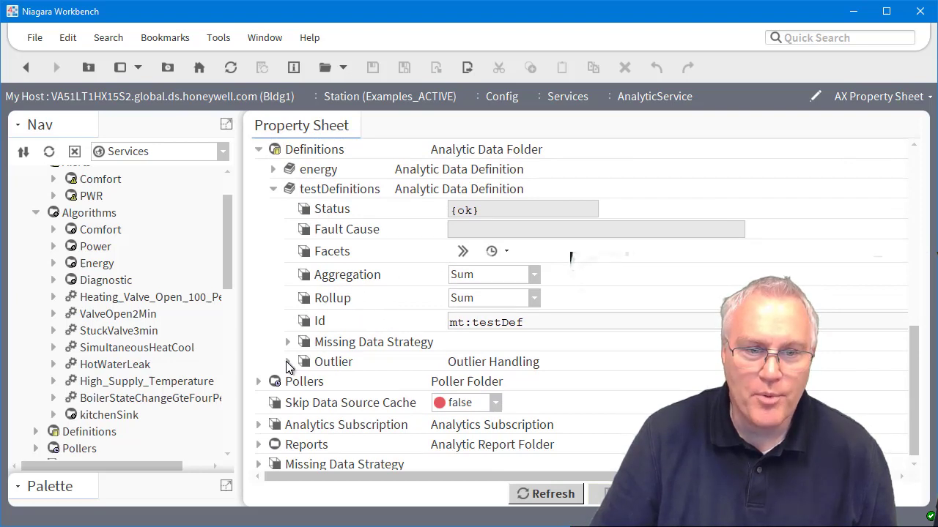
Step: Expand testDefinitions' Outlier settings and its Raw Data Filter limits 1.00 to 100.00, then collapse the filter
click(287, 360)
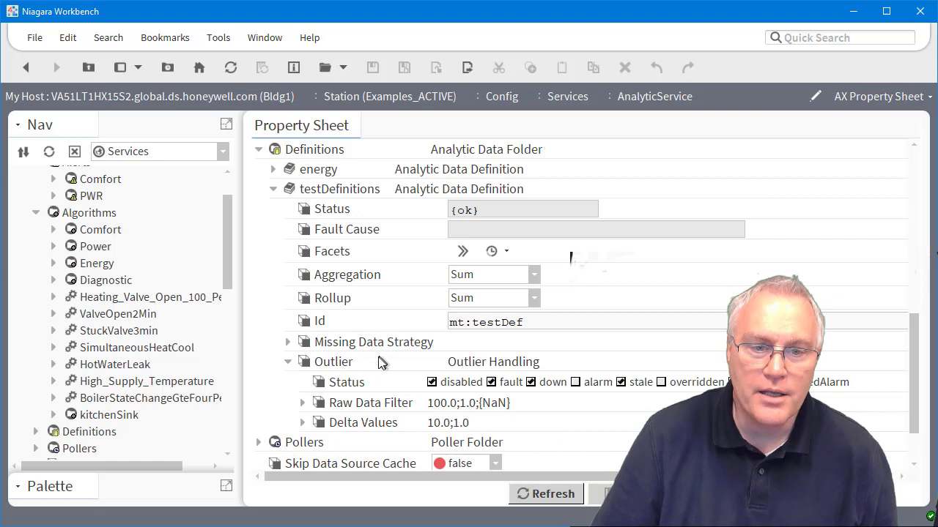
scroll(down, 3)
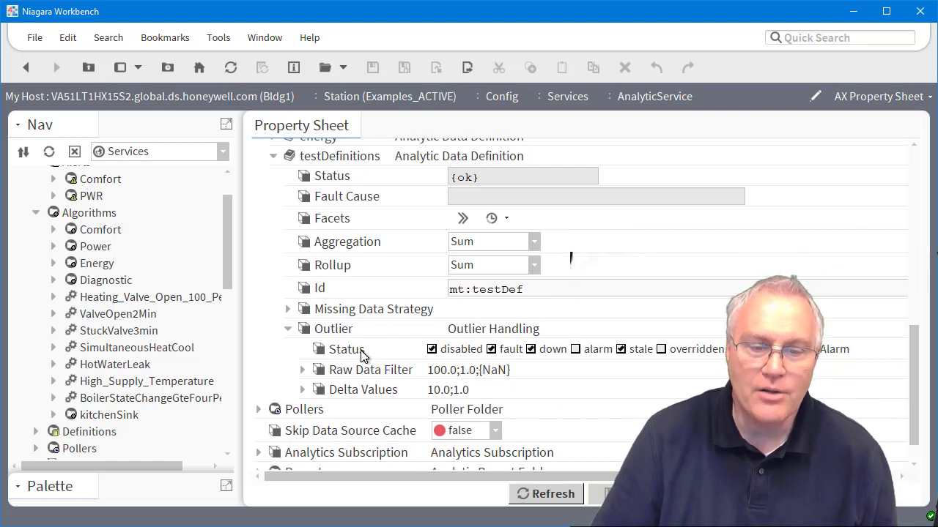
mouse_move(350, 375)
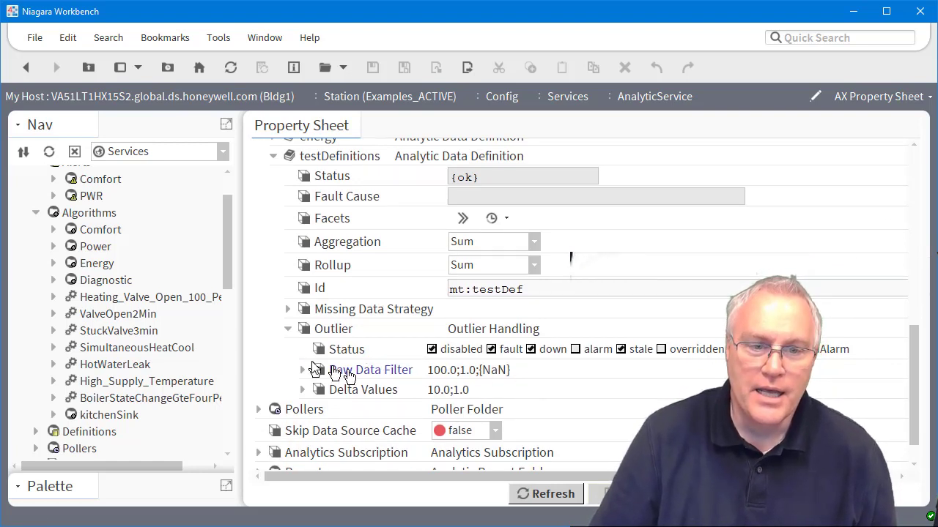
click(302, 369)
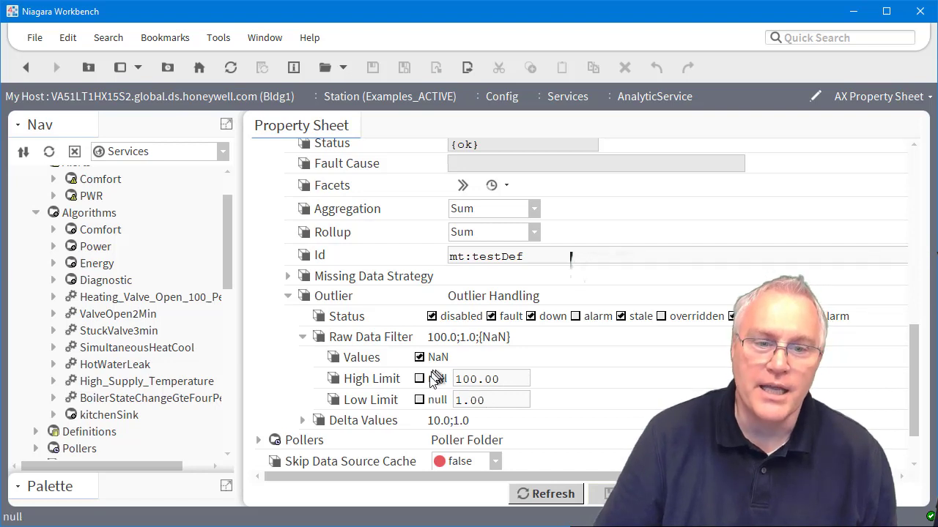
click(419, 378)
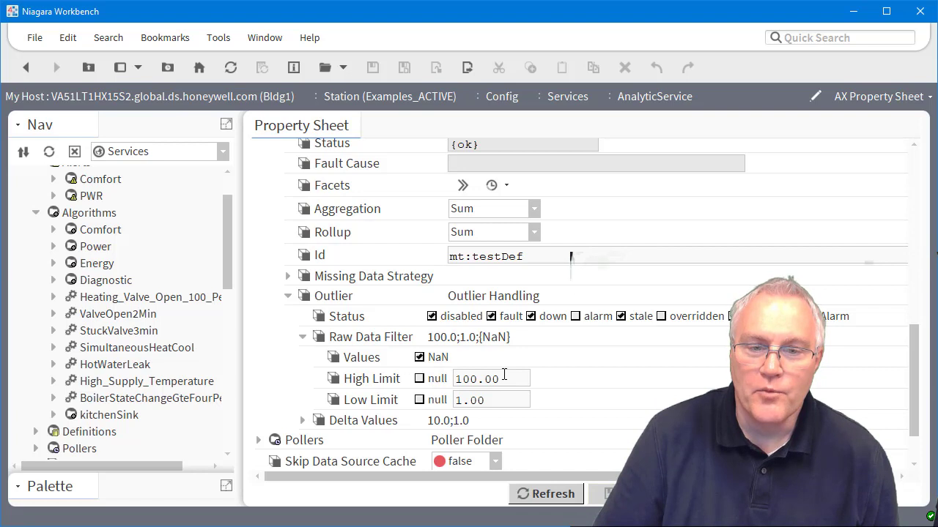
mouse_move(477, 238)
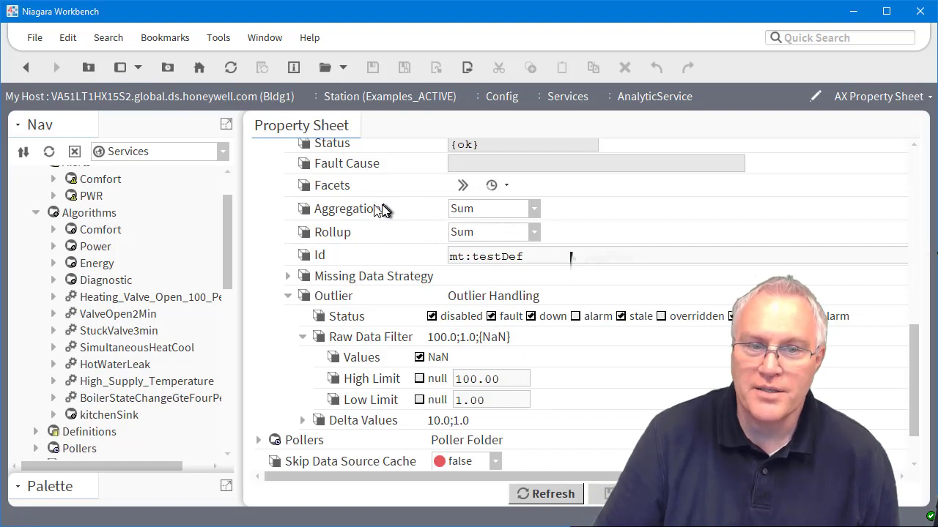
mouse_move(489, 238)
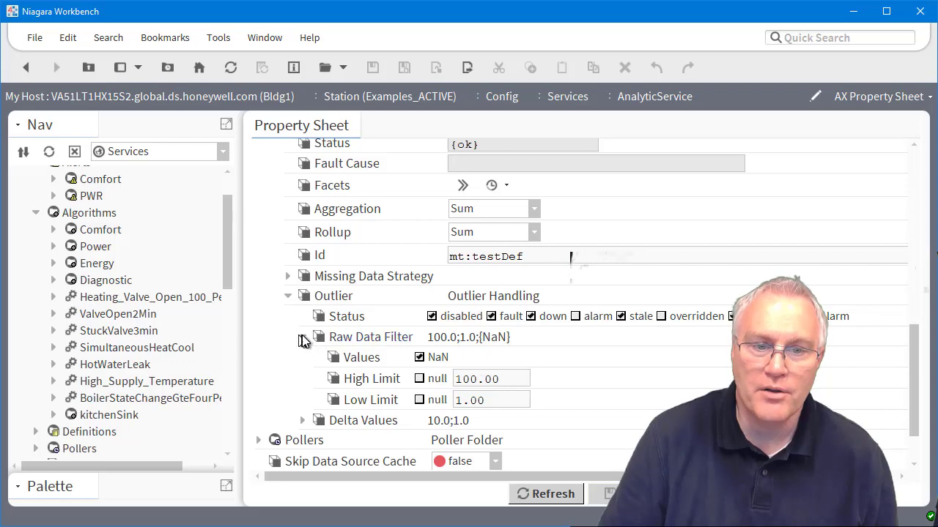
click(302, 337)
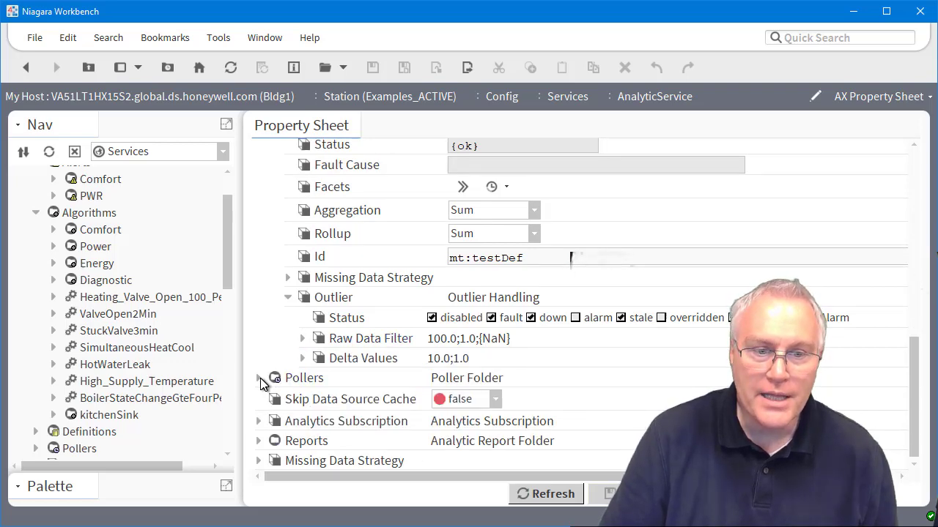
Step: Expand the Pollers folder listing Default through FiveSecond
click(258, 378)
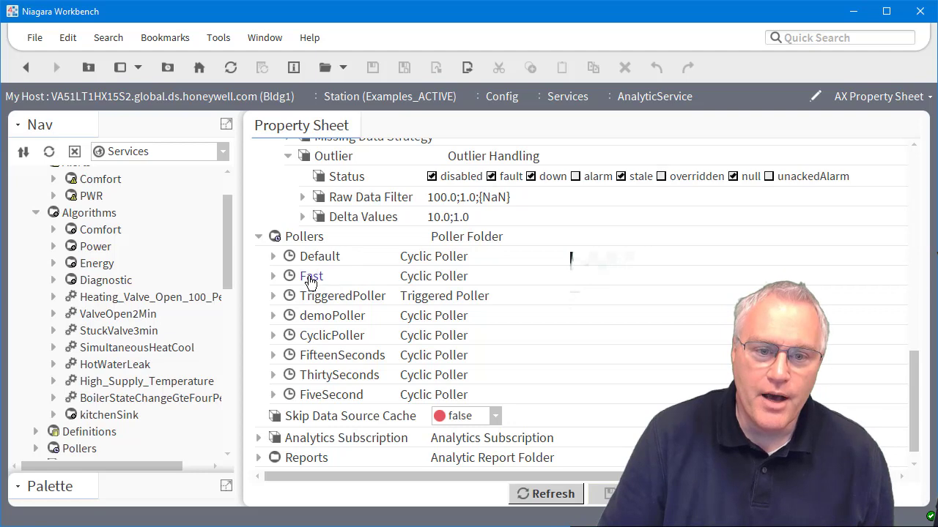
mouse_move(320, 255)
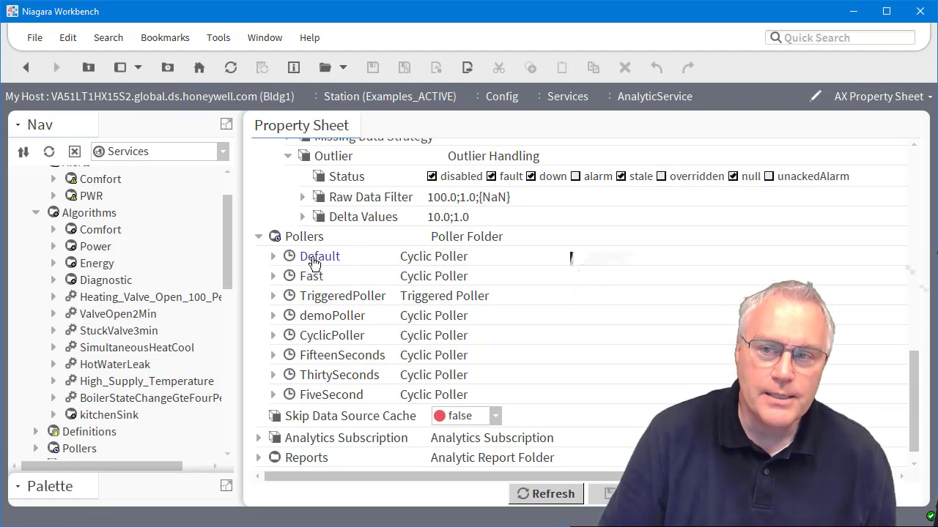
Step: Show the Default cyclic poller's properties (cycle rate 15 s), then AnalyticService's actions Refresh Cache and Stop Caching
double_click(320, 255)
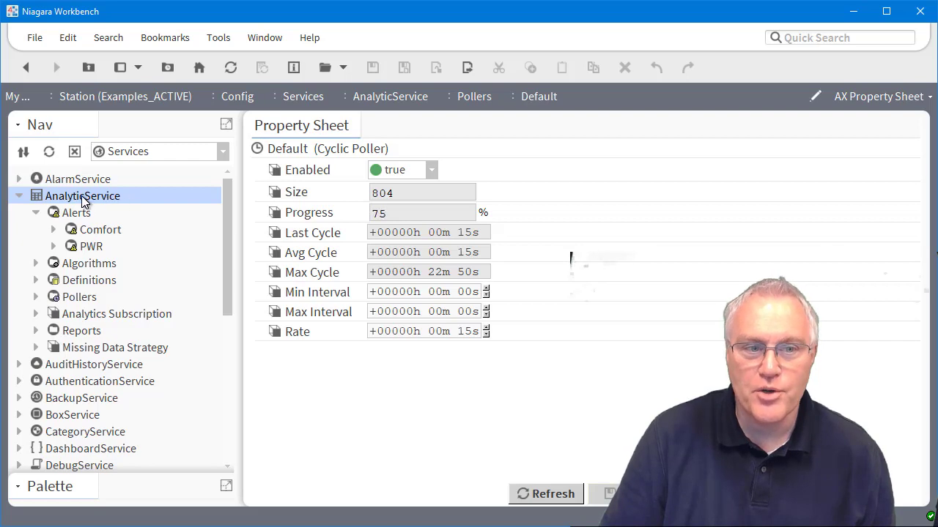
right_click(82, 196)
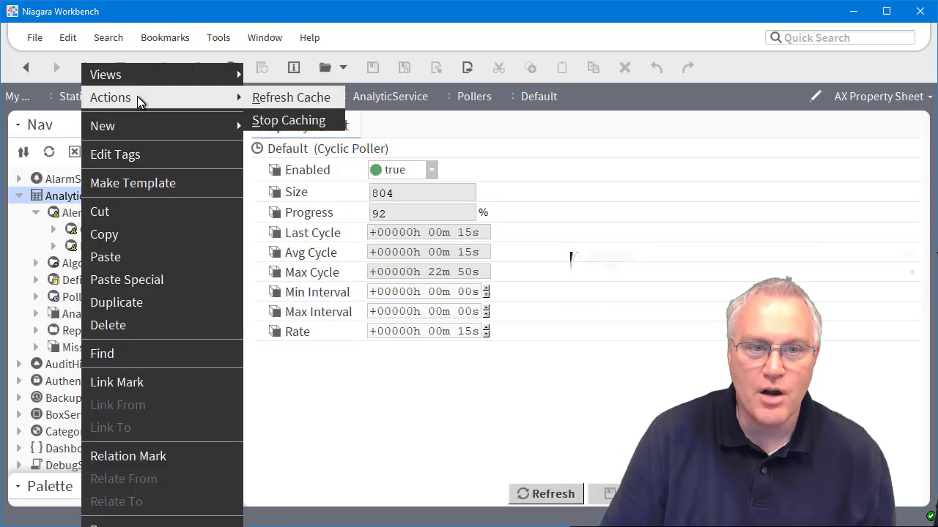